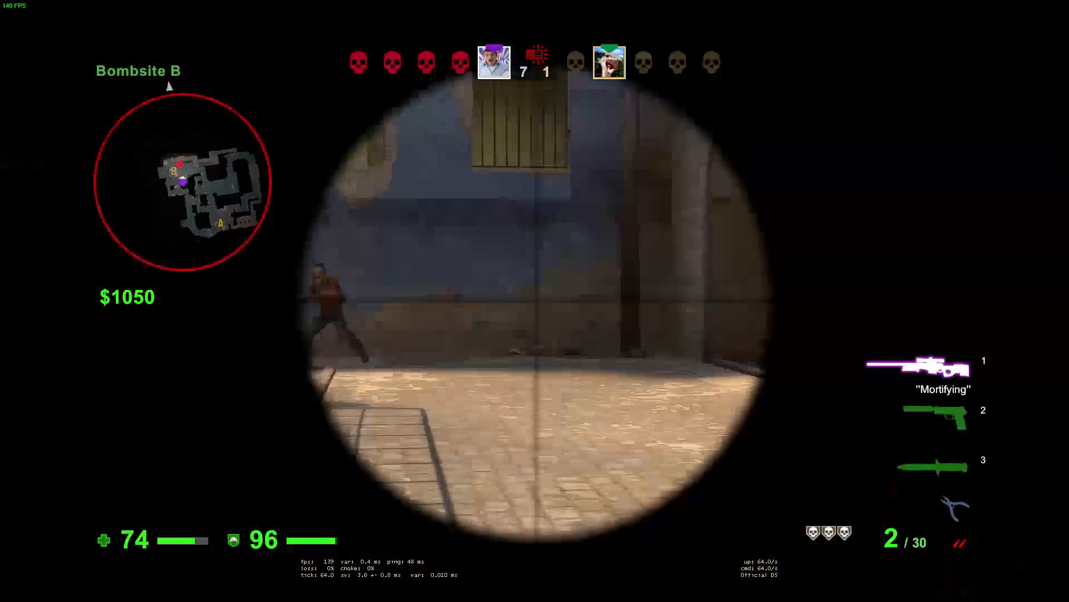
- Leave the running game and return to the Steam library window
click(535, 301)
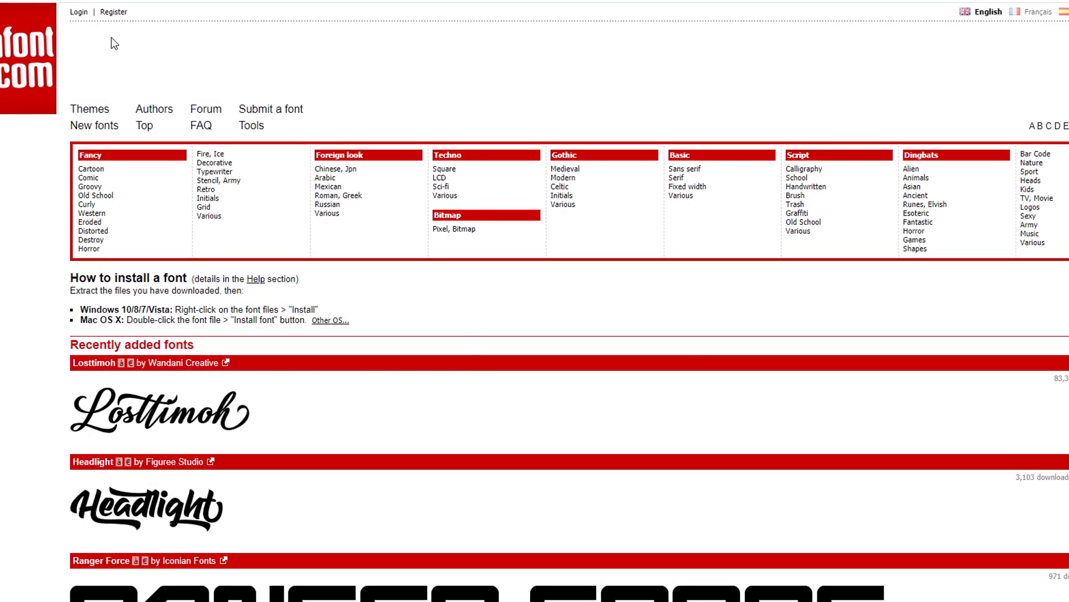
scroll(down, 3)
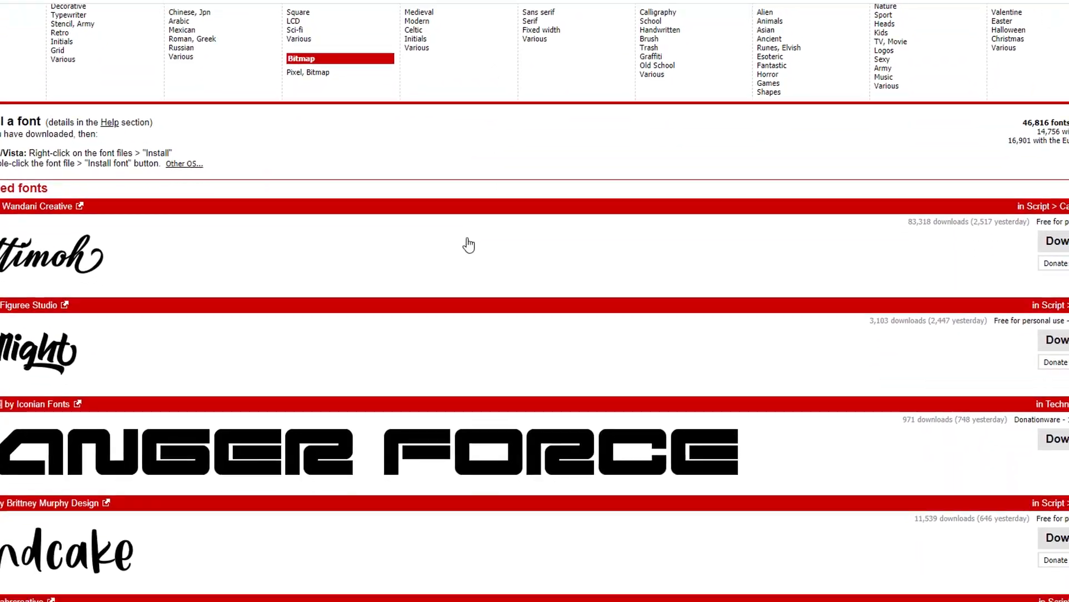
scroll(up, 3)
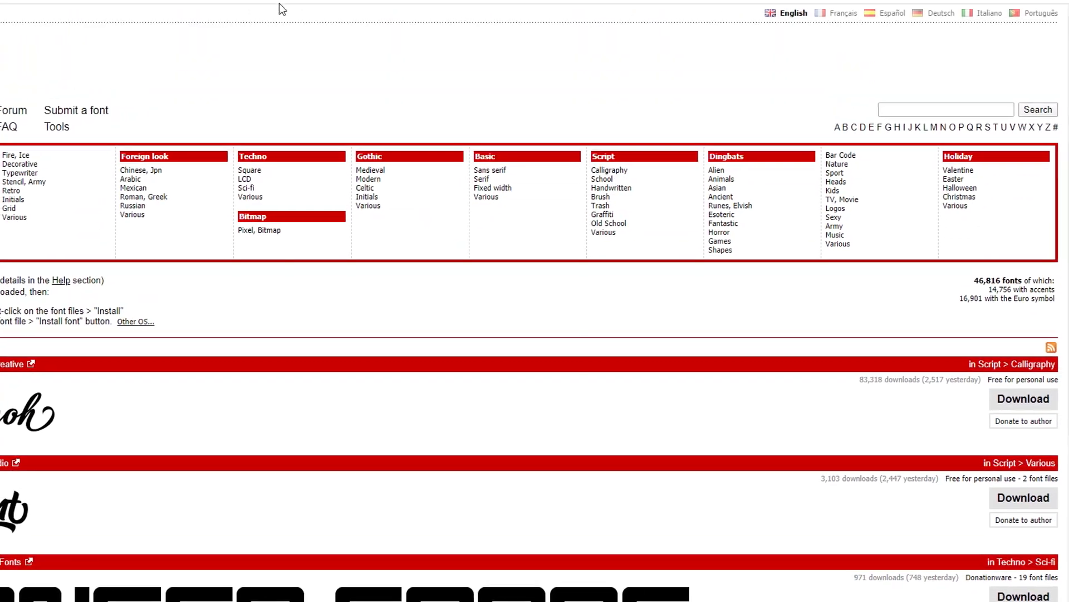
click(1016, 31)
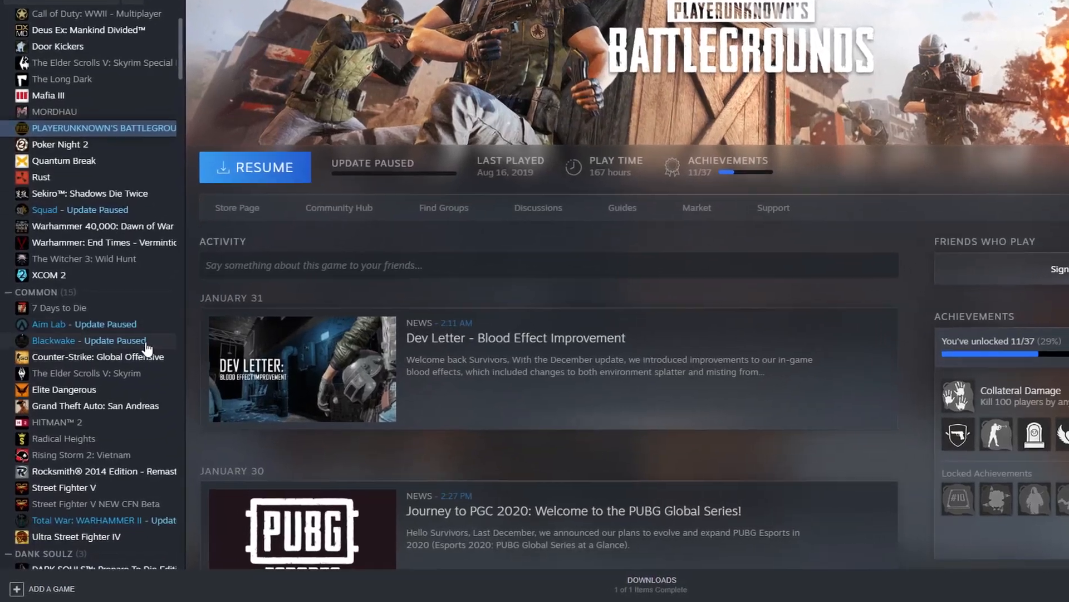
- Browse Counter-Strike: Global Offensive's local files from its Properties, Local Files page
right_click(97, 357)
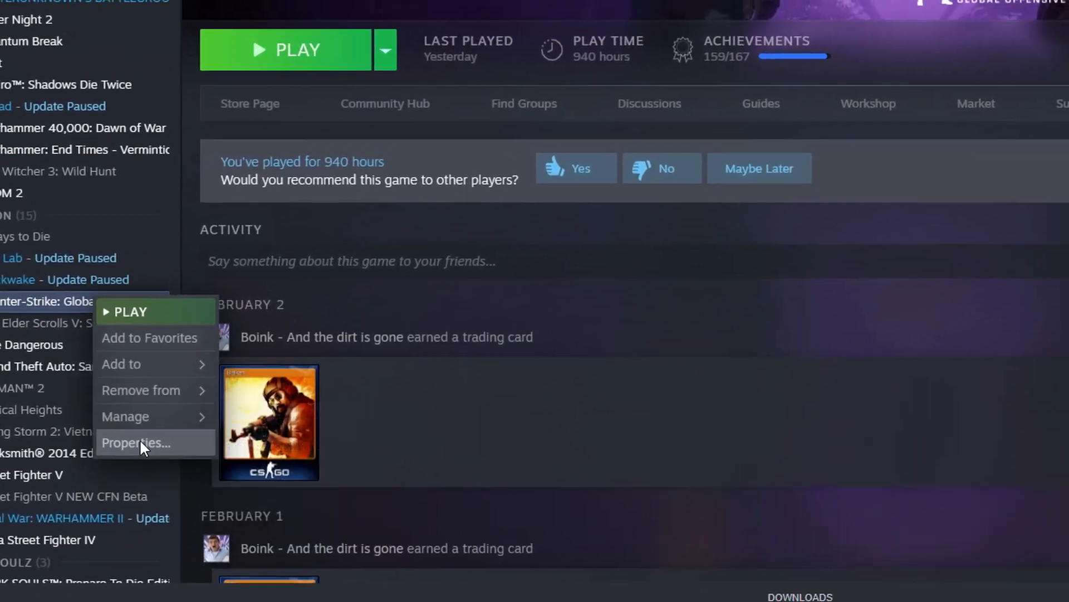
click(135, 443)
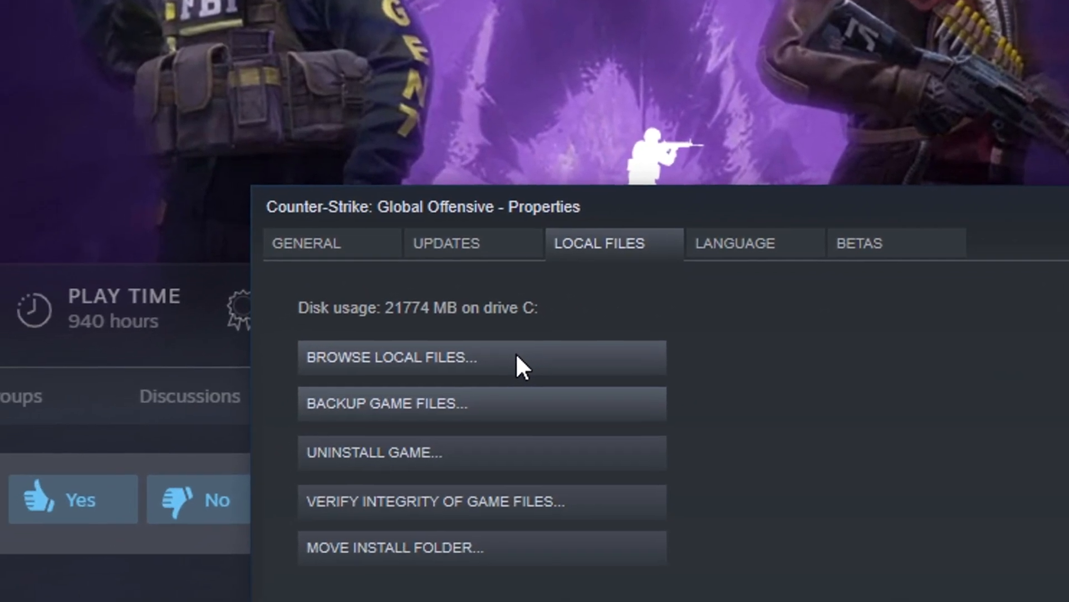
click(391, 356)
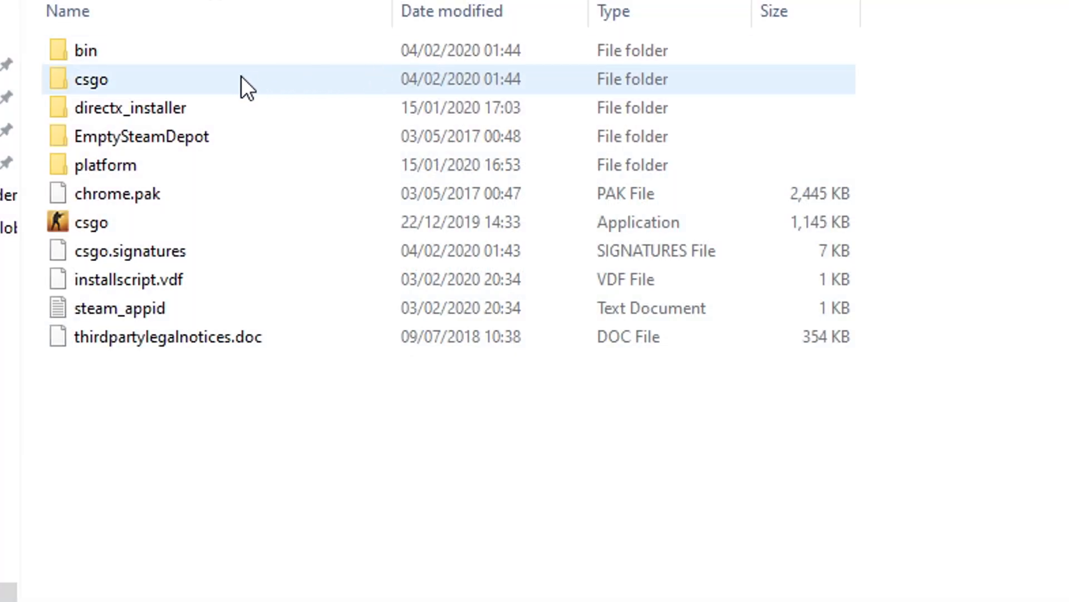
- Navigate into the csgo > panorama > fonts folder of the install directory
double_click(90, 79)
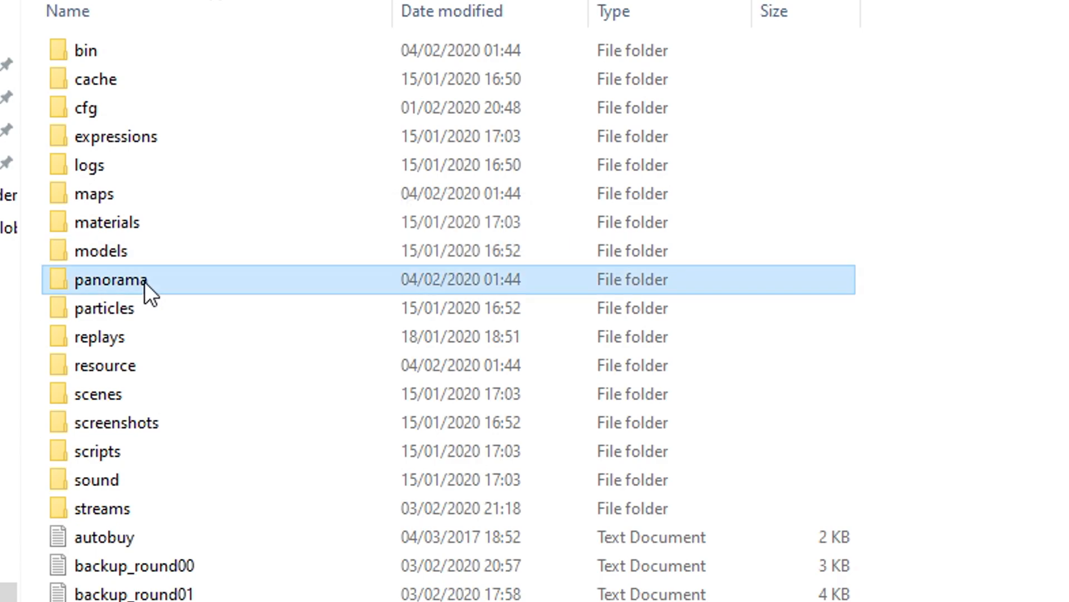
double_click(122, 278)
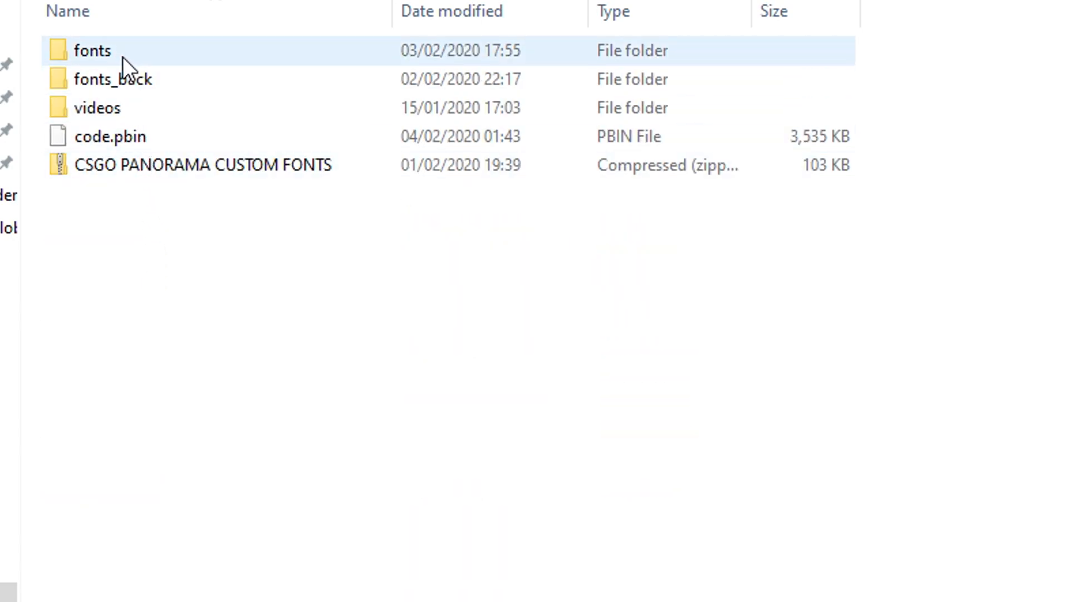
double_click(91, 50)
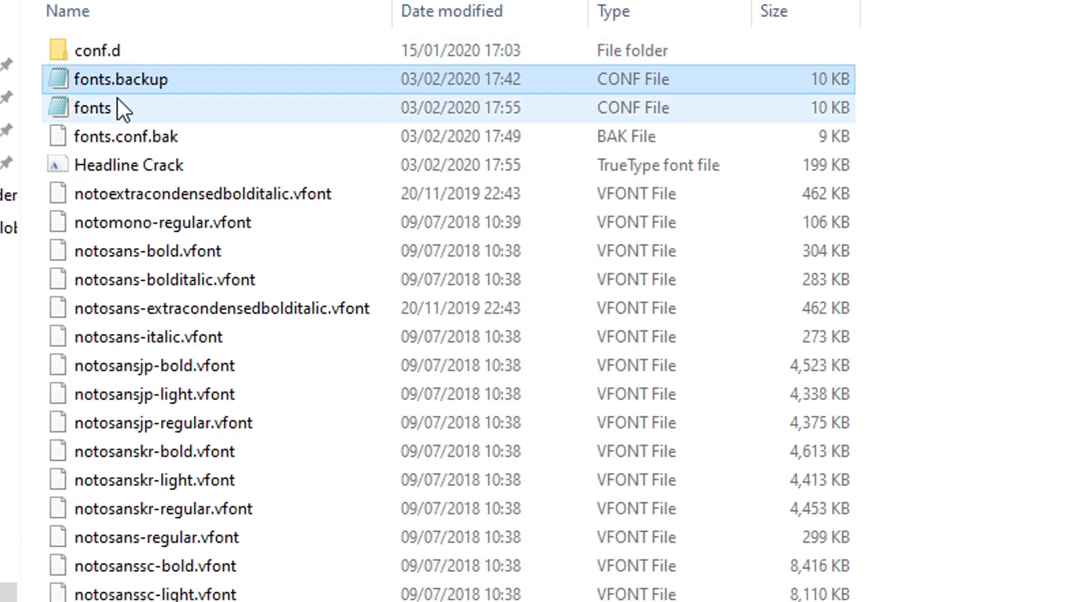
click(92, 107)
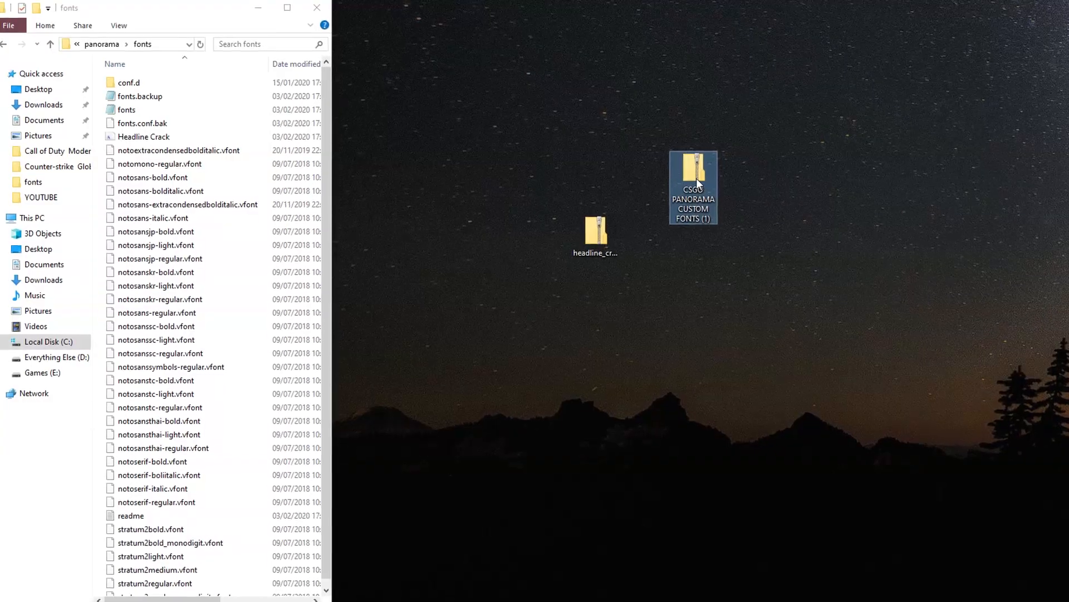
- Open the custom fonts archive and preview its Headline Crack font file
double_click(692, 181)
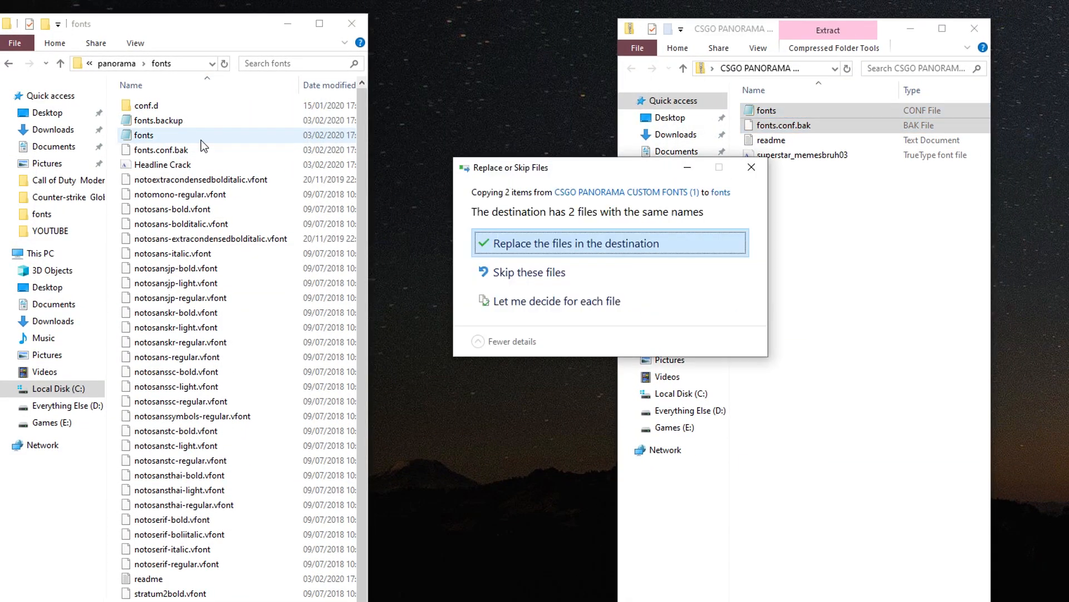
double_click(164, 165)
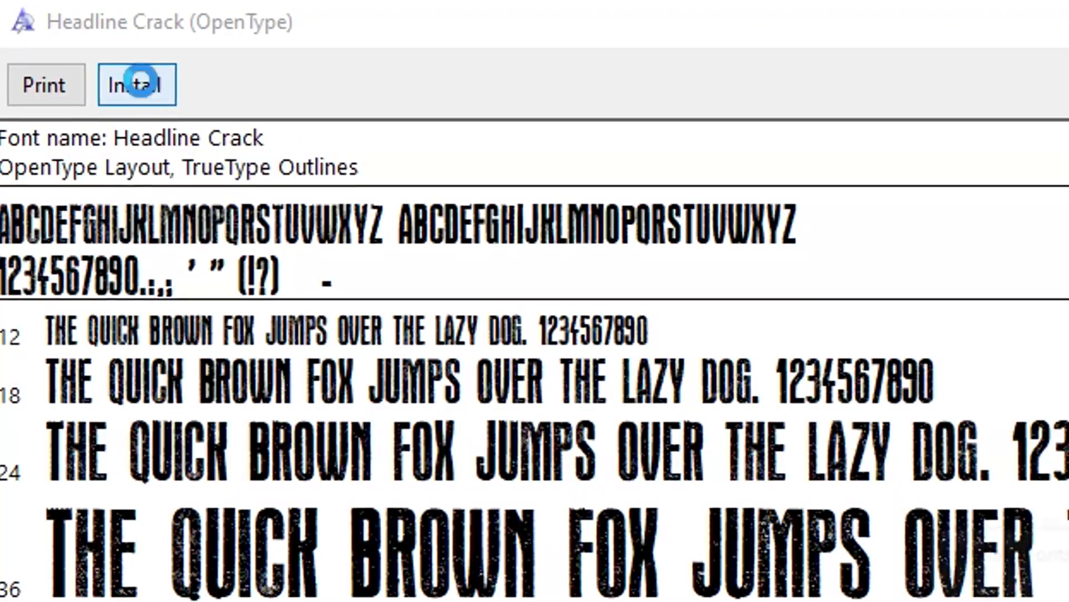
- Install the Headline Crack font on the system and close the viewer
click(136, 85)
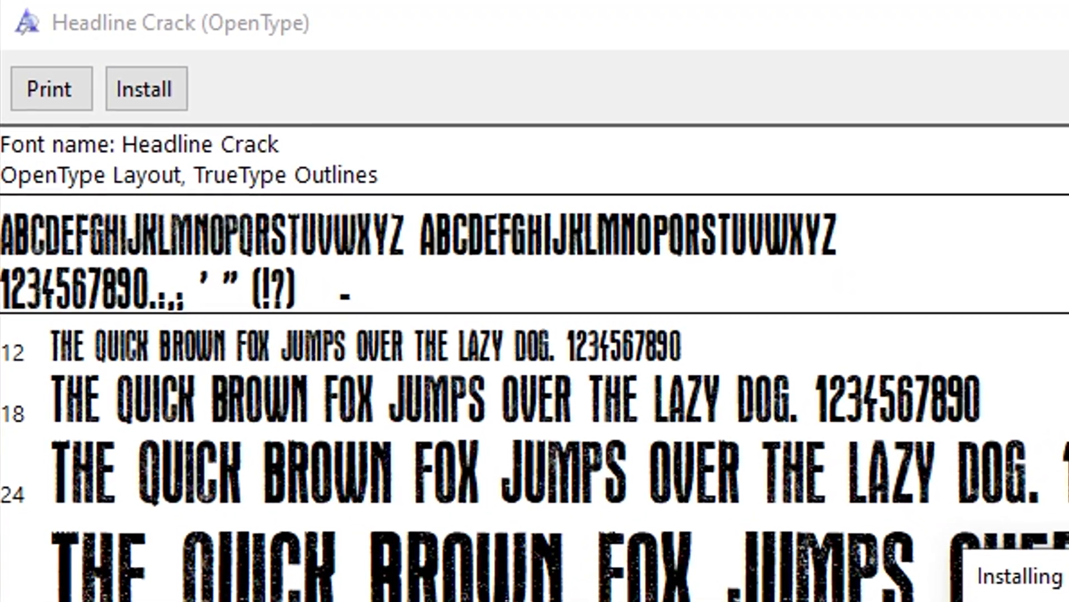
click(146, 89)
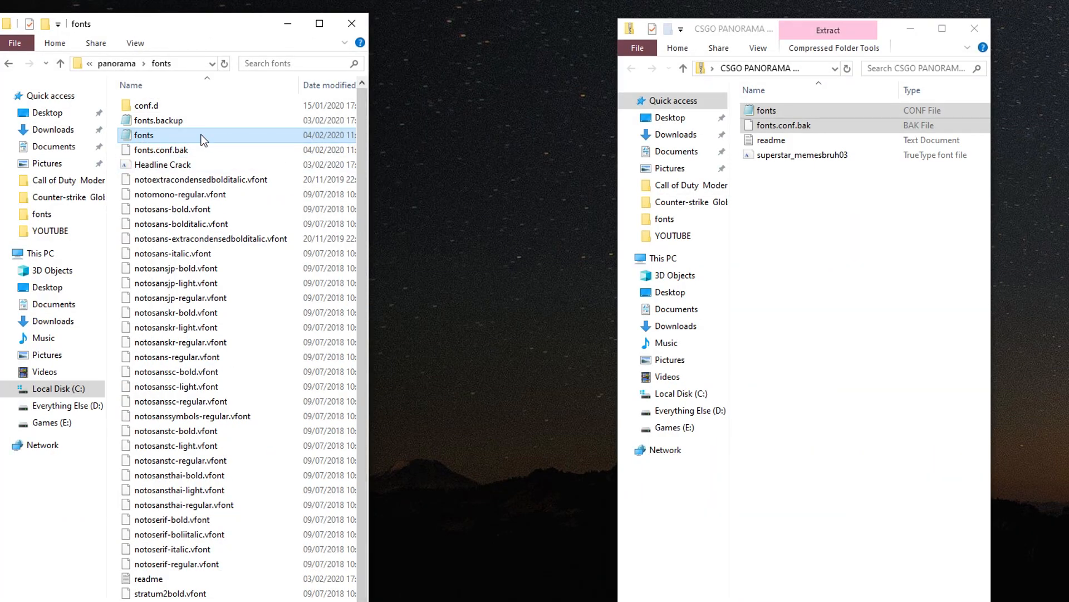
- Edit the fonts config in Notepad++ and bring up its Replace dialog
right_click(144, 135)
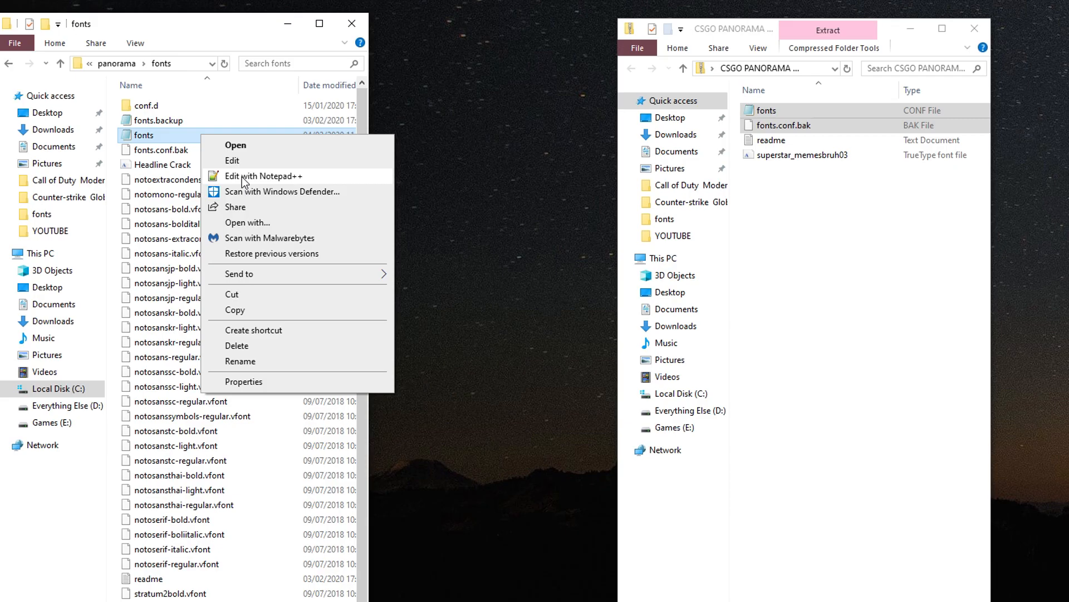
click(266, 176)
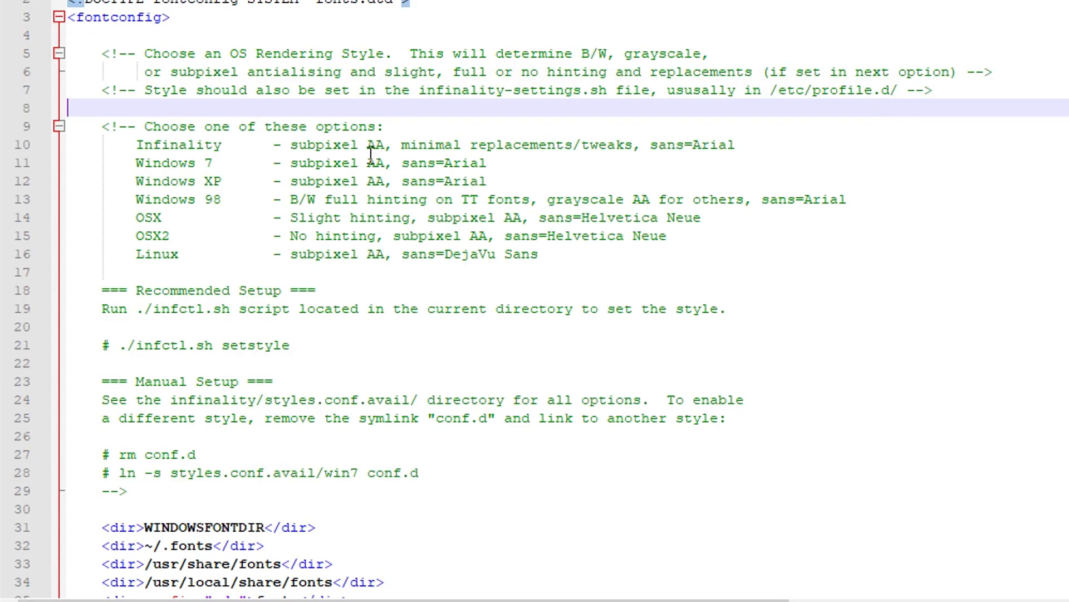
key(ctrl+f)
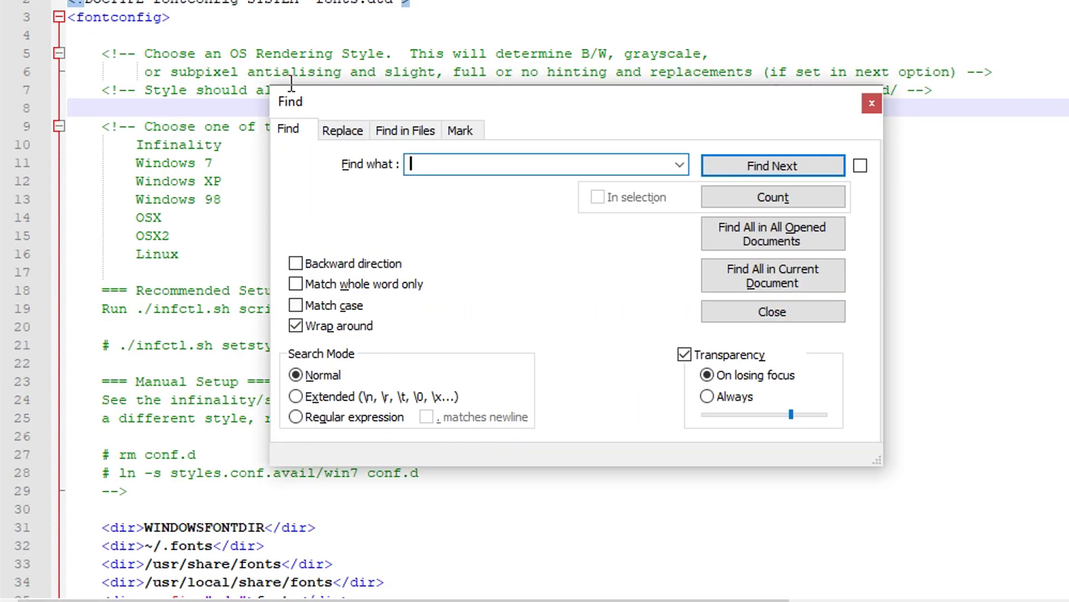
click(342, 129)
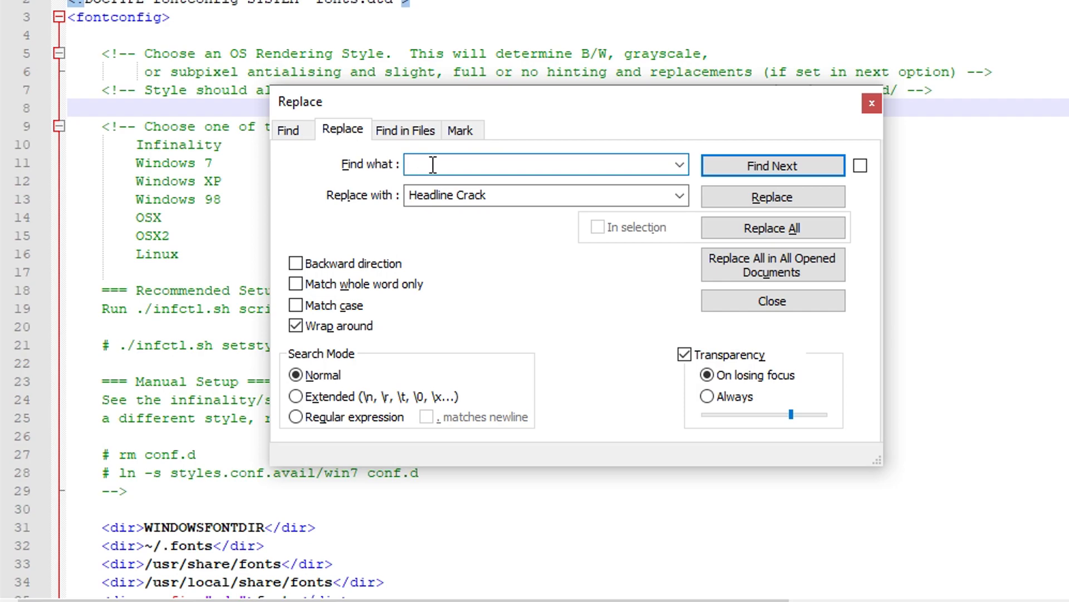
- Replace every 'Superstar' in the config with 'Headline Crack' using Replace All
text(Super)
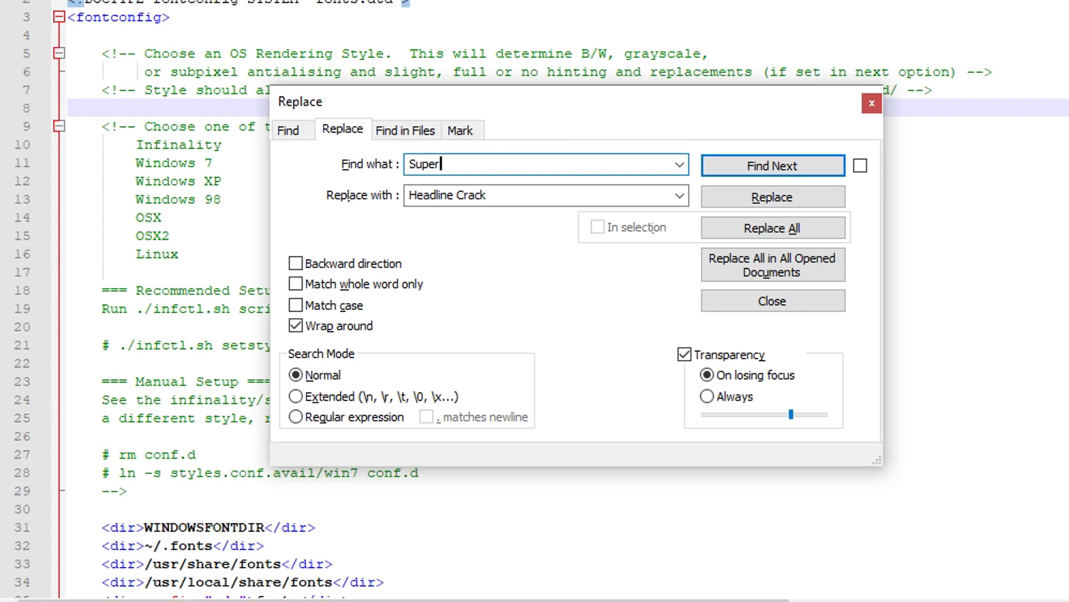
text(star)
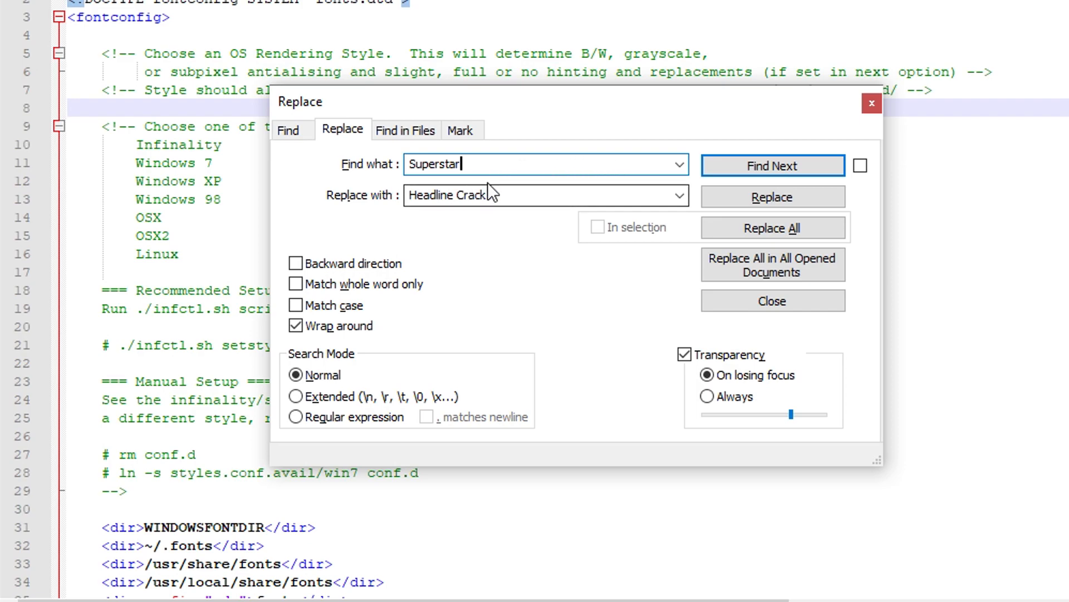
click(546, 195)
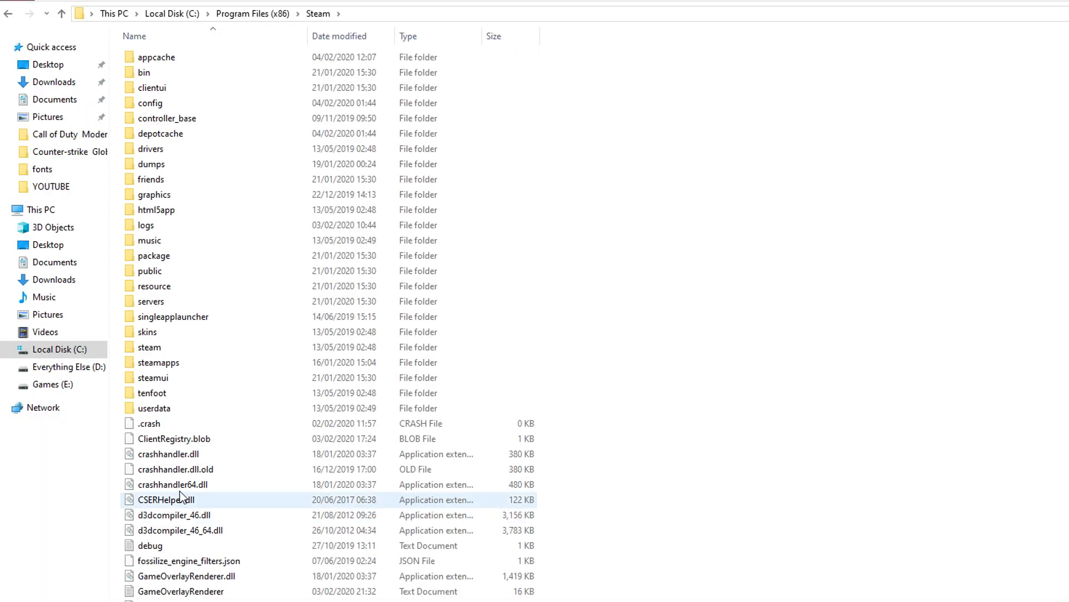
- Navigate through Steam\userdata\<id>\730\local to the cfg folder
double_click(154, 408)
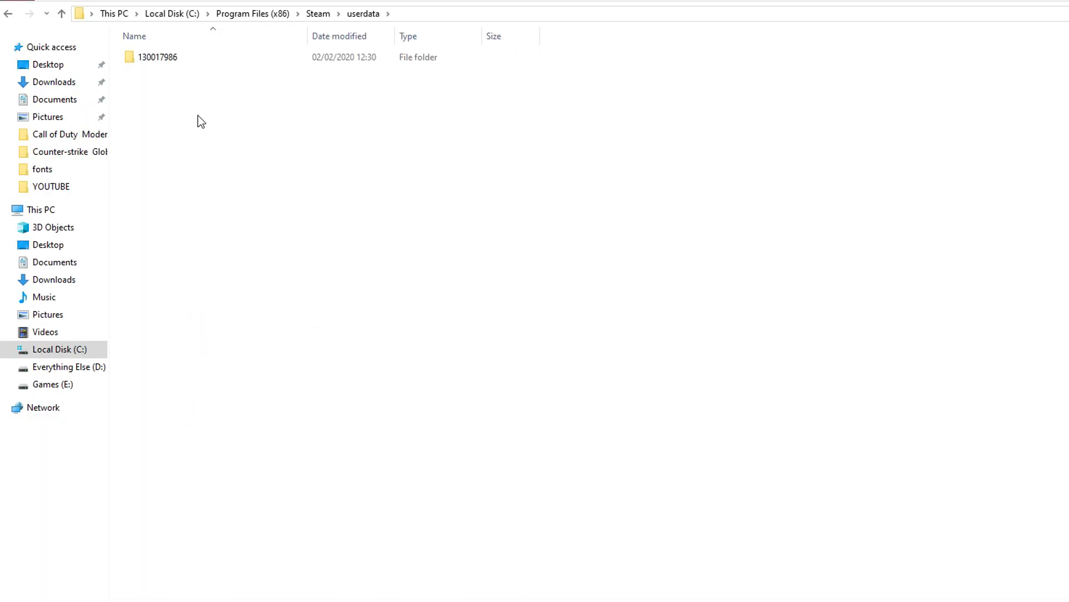
double_click(157, 57)
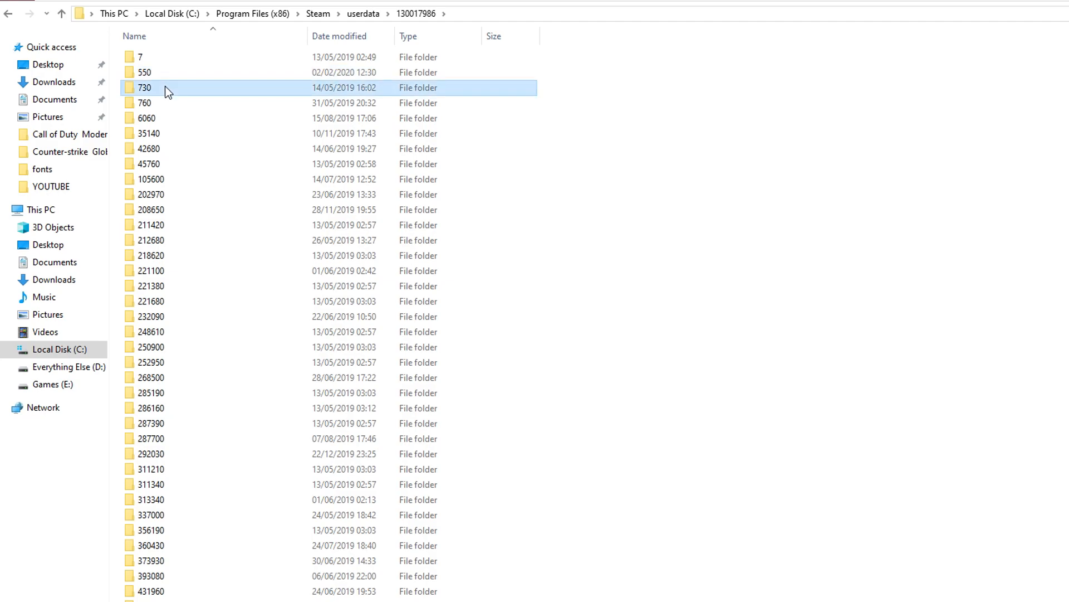
double_click(144, 87)
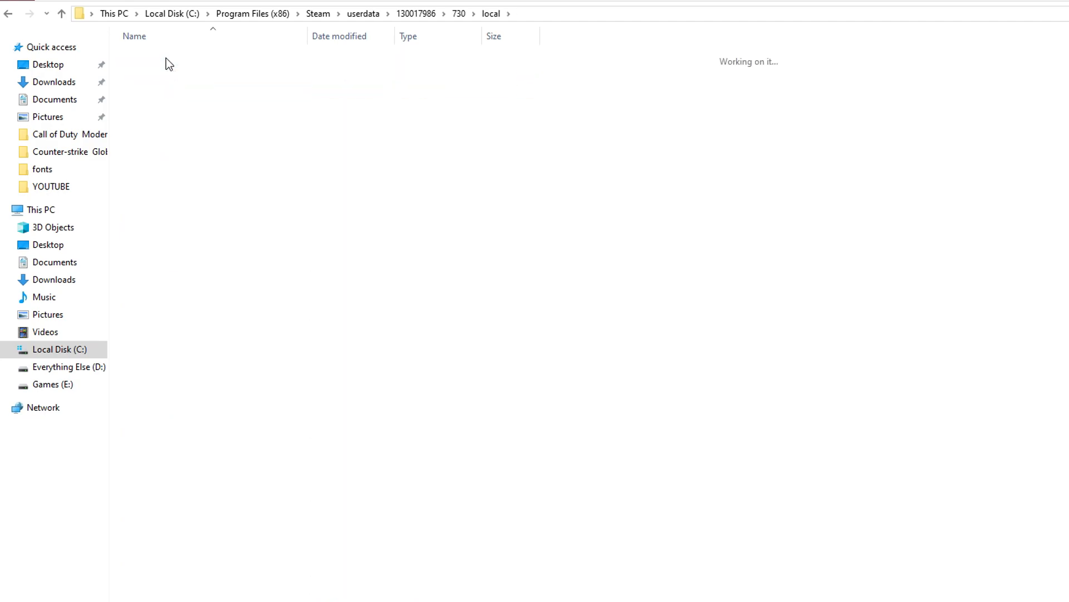
click(150, 102)
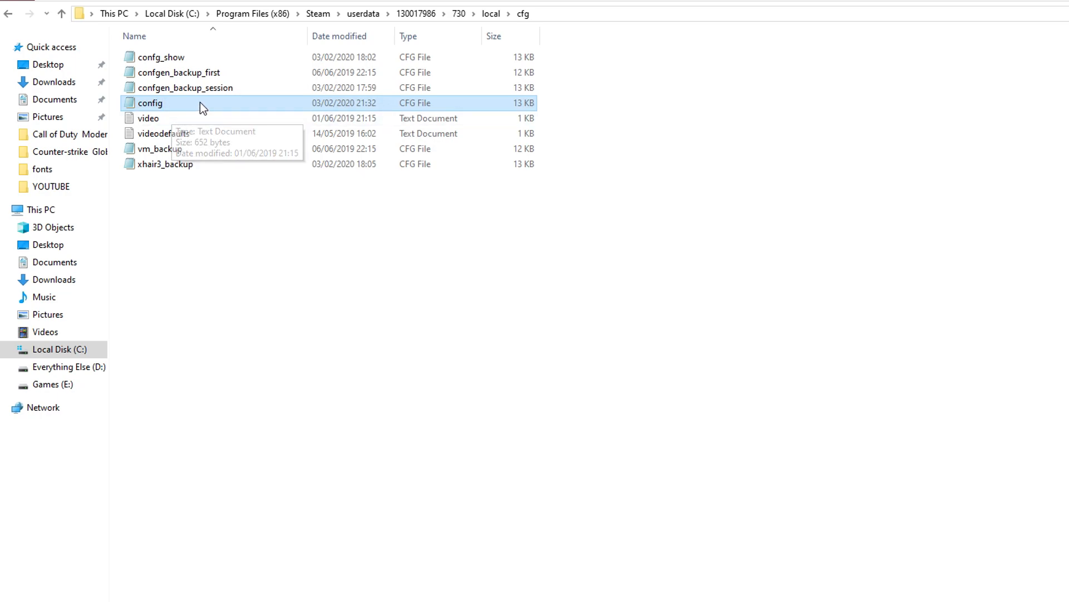
- Untick Read-only in the config file's Properties
right_click(149, 103)
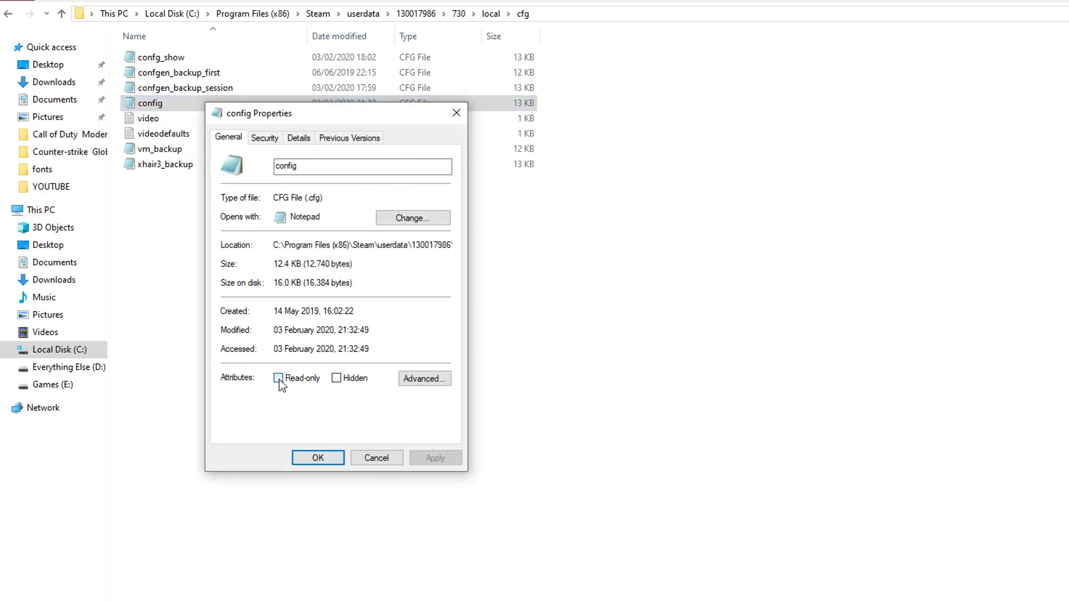
click(278, 377)
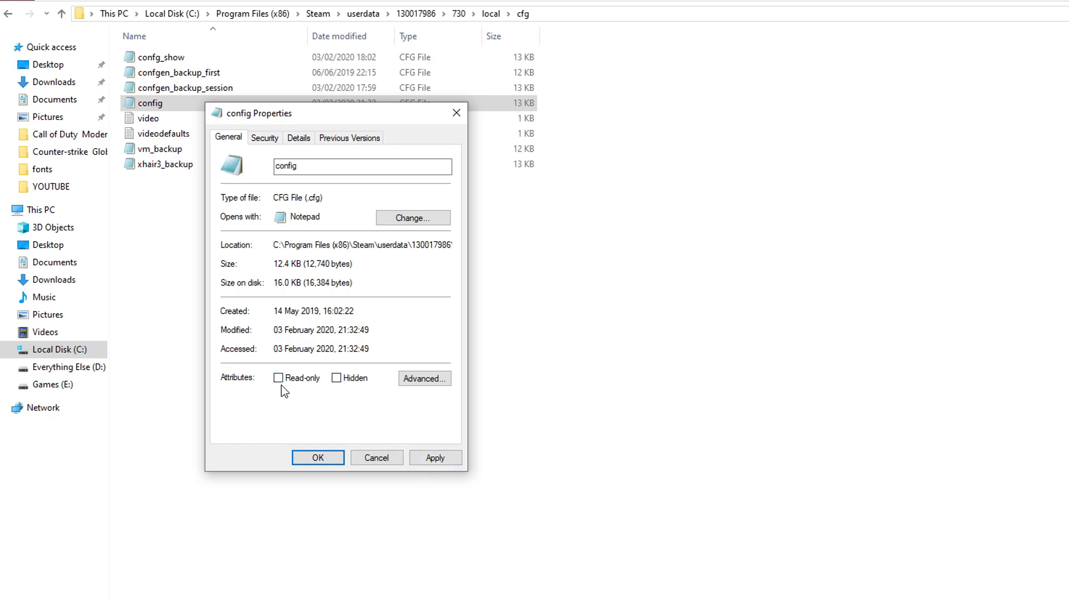